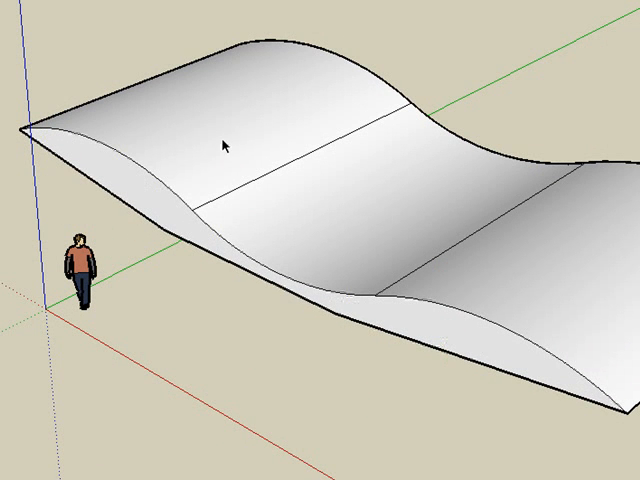
Export the selected wavy surface from SketchUp as an OBJ file with the OBJ options
{"action": "left_click", "coordinate": [225, 145]}
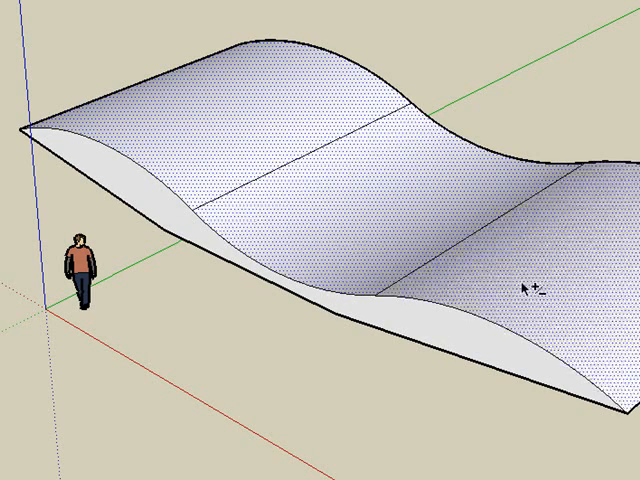
{"action": "mouse_move", "coordinate": [320, 275]}
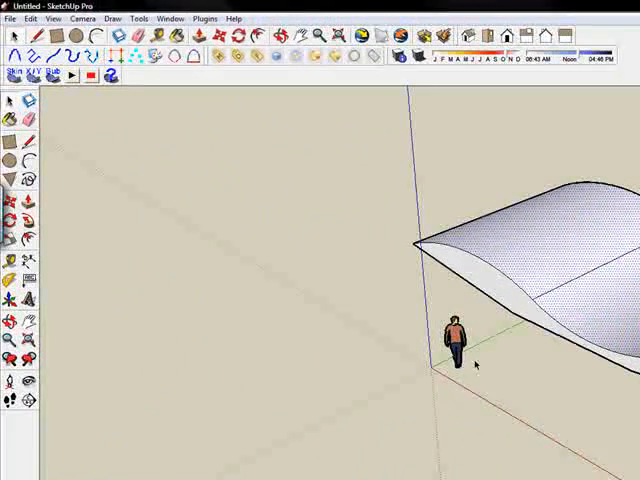
{"action": "left_click", "coordinate": [10, 18]}
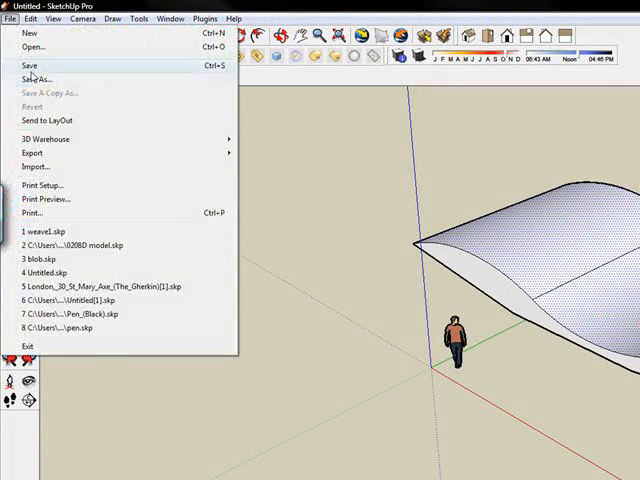
{"action": "left_click", "coordinate": [32, 152]}
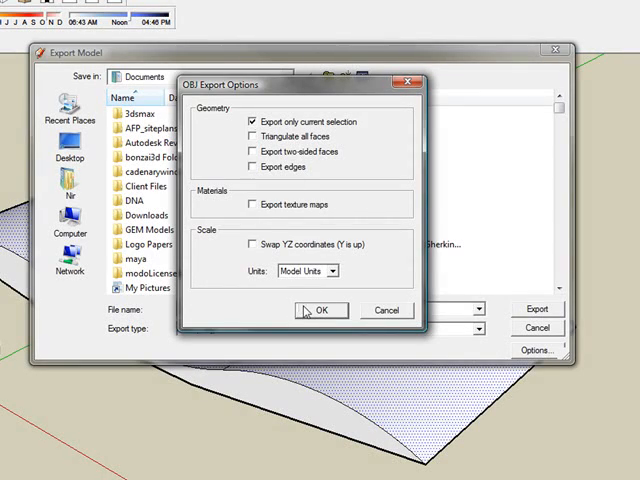
{"action": "left_click", "coordinate": [320, 310]}
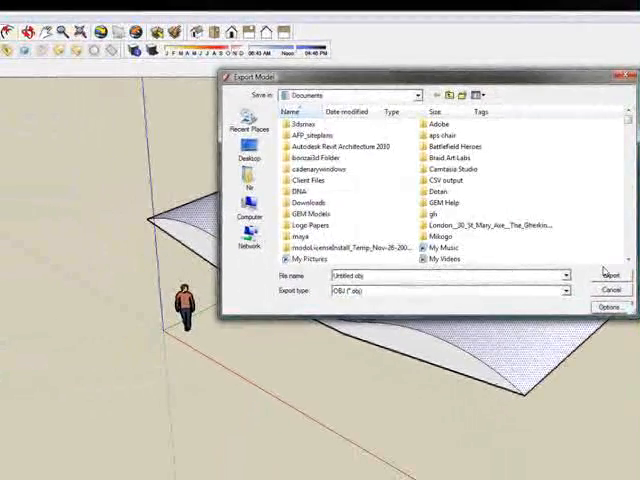
{"action": "left_click", "coordinate": [609, 273]}
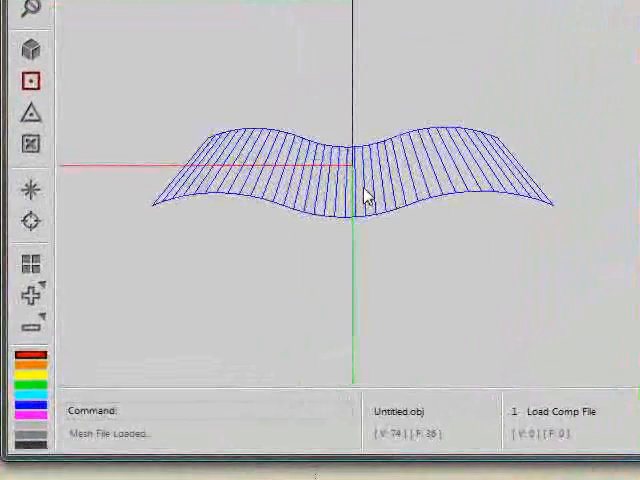
Orbit the imported wavy mesh into perspective and switch to picking its faces
{"action": "left_click_drag", "start_coordinate": [360, 195], "coordinate": [360, 225]}
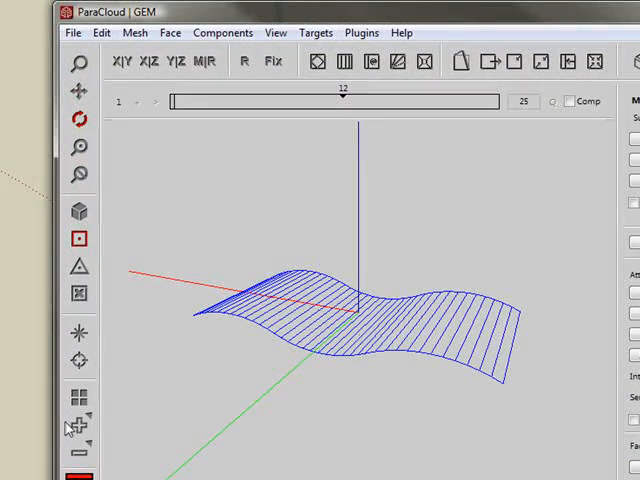
{"action": "left_click", "coordinate": [76, 428]}
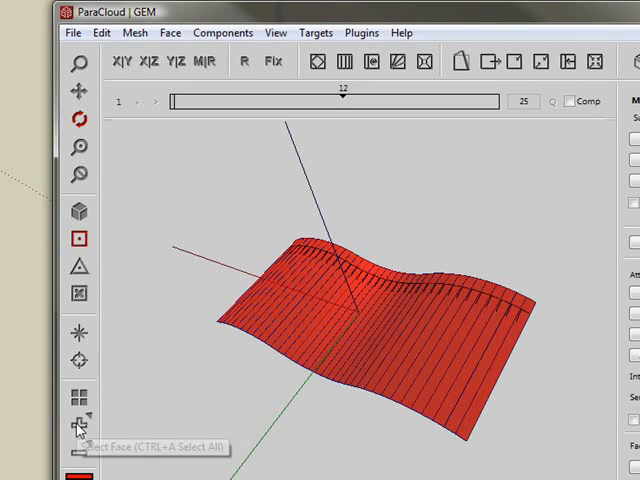
{"action": "left_click", "coordinate": [78, 425]}
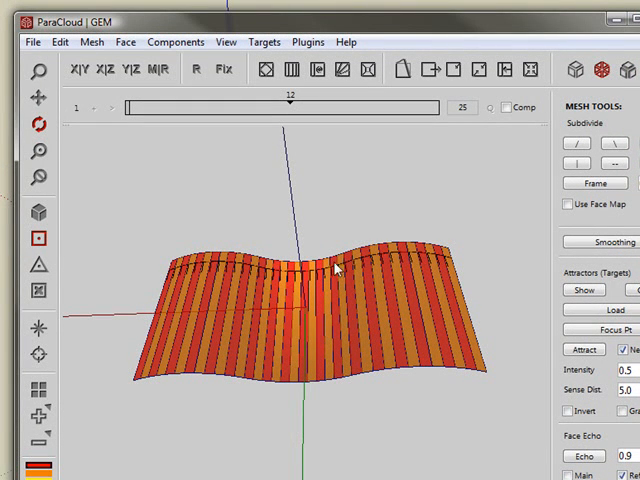
Join the picked strip faces, reducing the mesh from 36 to 18 faces
{"action": "left_click", "coordinate": [580, 70]}
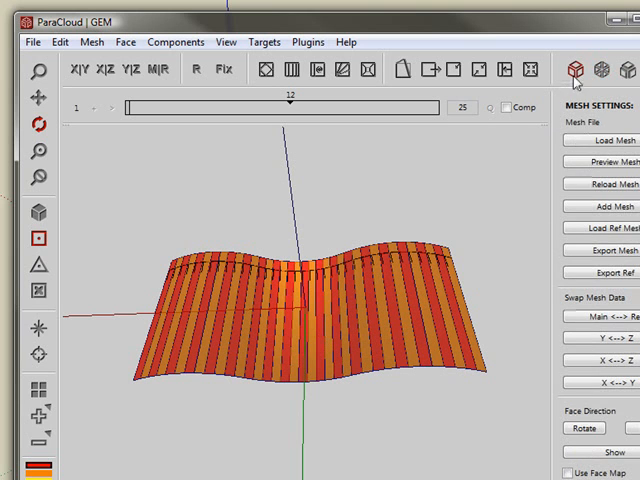
{"action": "mouse_move", "coordinate": [436, 261]}
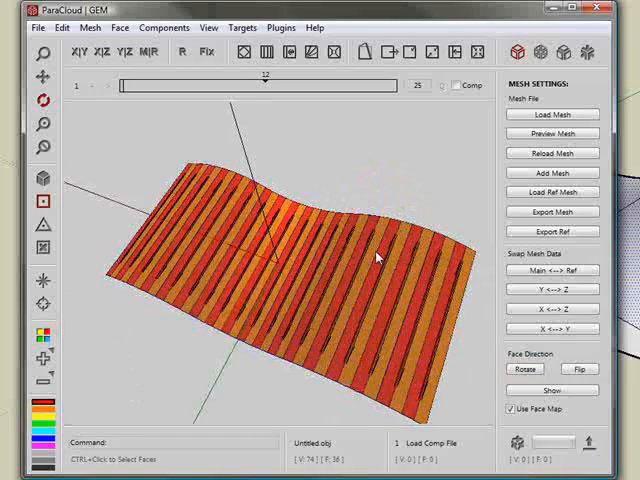
{"action": "right_click", "coordinate": [380, 256]}
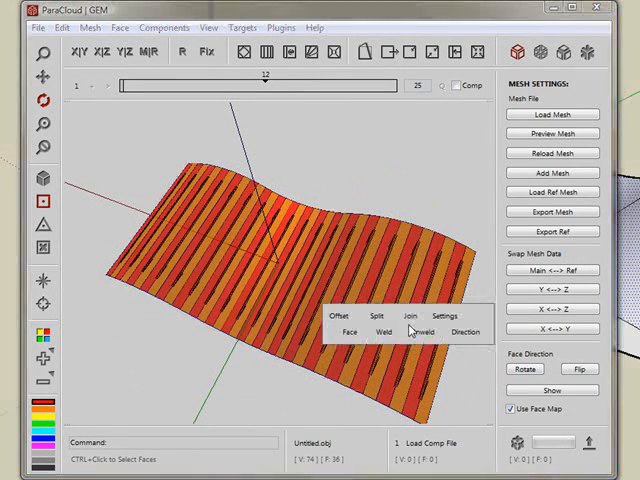
{"action": "left_click", "coordinate": [410, 316]}
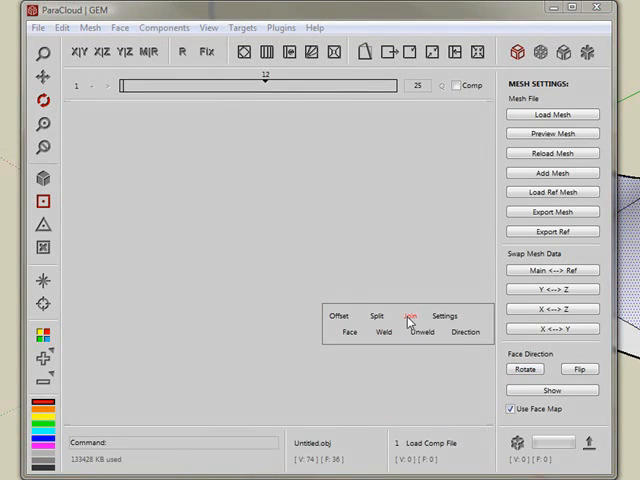
{"action": "left_click", "coordinate": [407, 316]}
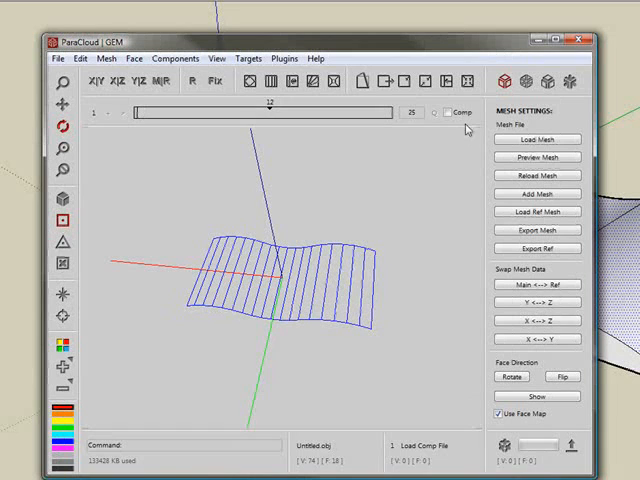
{"action": "mouse_move", "coordinate": [227, 300]}
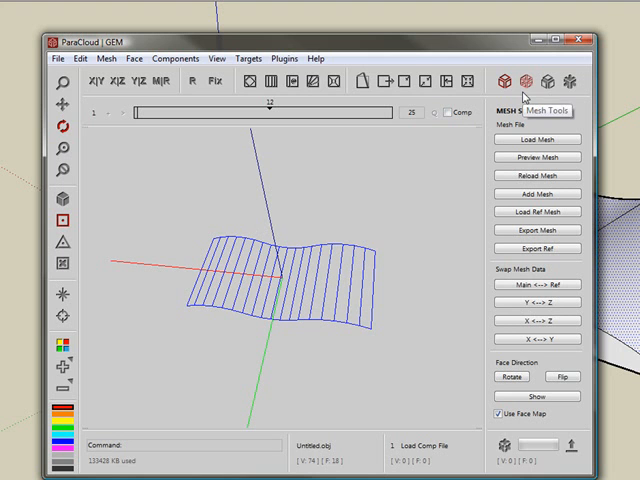
{"action": "mouse_move", "coordinate": [447, 160]}
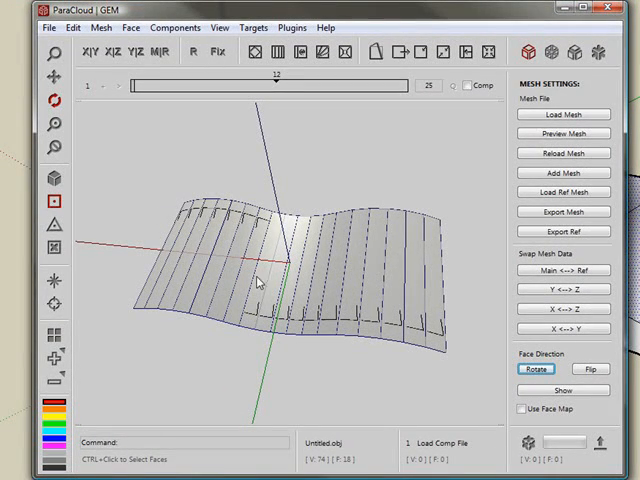
Turn off Use Face Map and run Profiler's Align Face by Direction on the X axis
{"action": "left_click", "coordinate": [258, 52]}
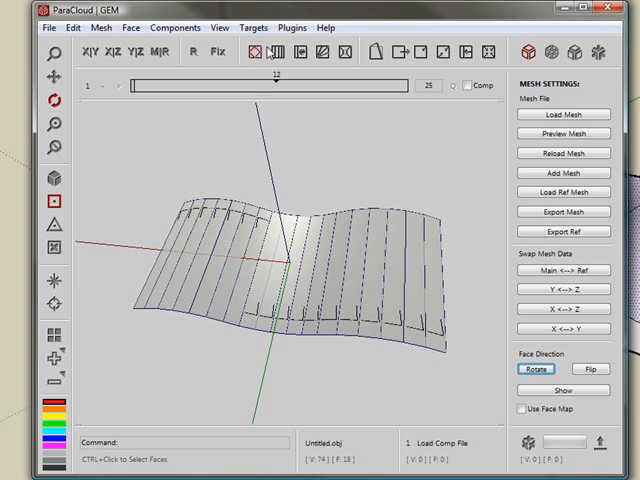
{"action": "left_click", "coordinate": [291, 27]}
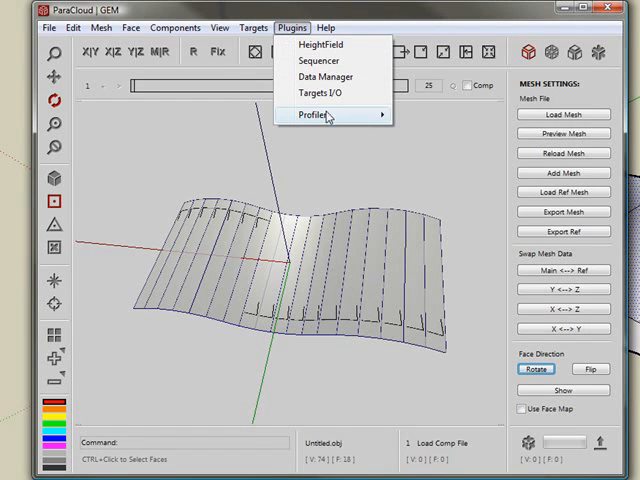
{"action": "left_click", "coordinate": [318, 116]}
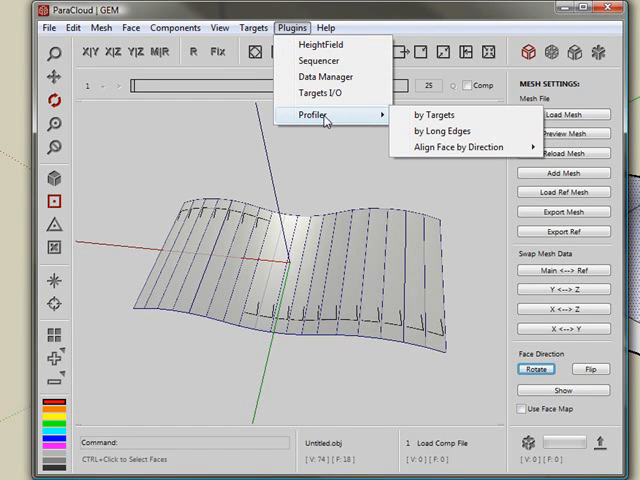
{"action": "mouse_move", "coordinate": [455, 147]}
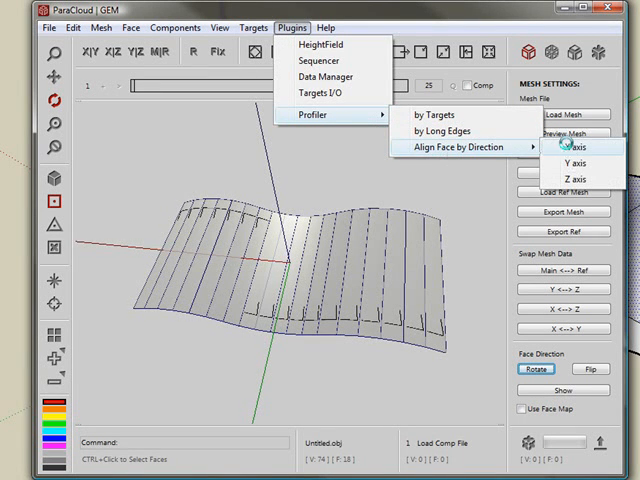
{"action": "left_click", "coordinate": [555, 146]}
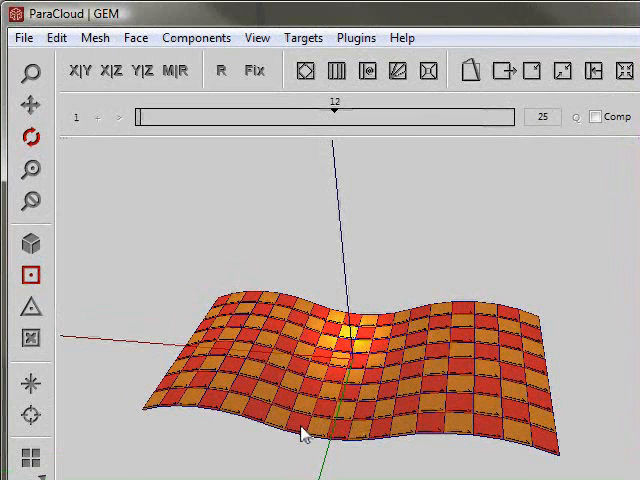
{"action": "mouse_move", "coordinate": [181, 217]}
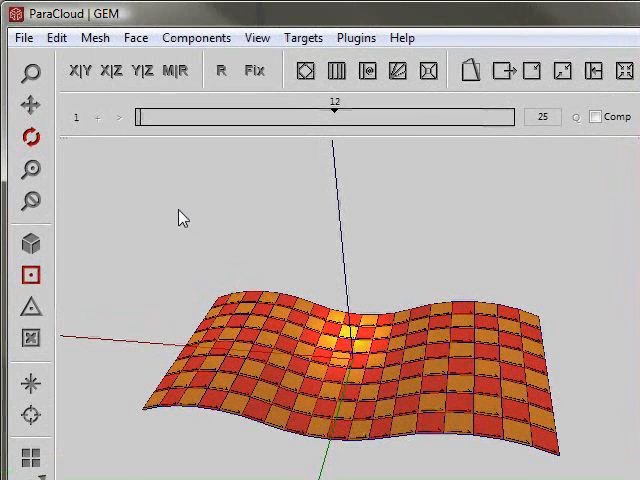
Show the Mesh Tools panel with its subdivision and attractor tools
{"action": "left_click", "coordinate": [135, 37]}
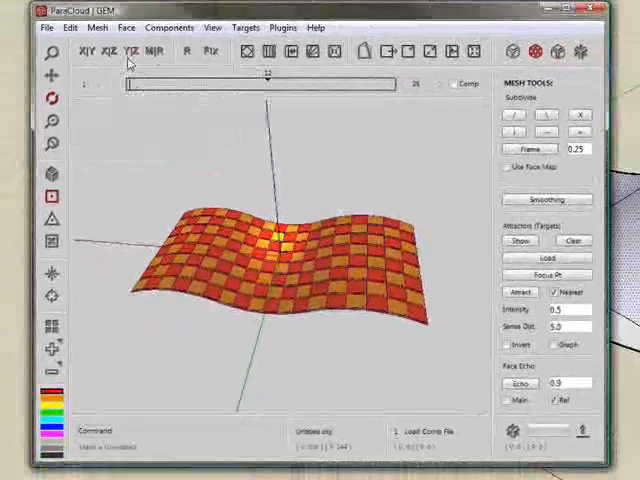
Start the Mesh > Offset by Colors command on the checkerboard mesh
{"action": "left_click", "coordinate": [97, 27]}
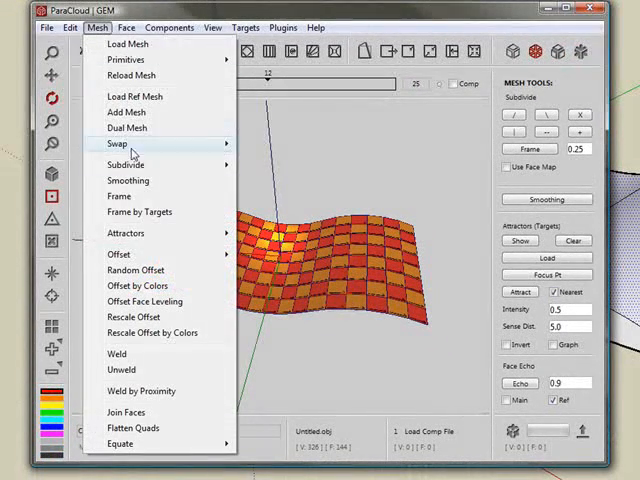
{"action": "left_click", "coordinate": [138, 285]}
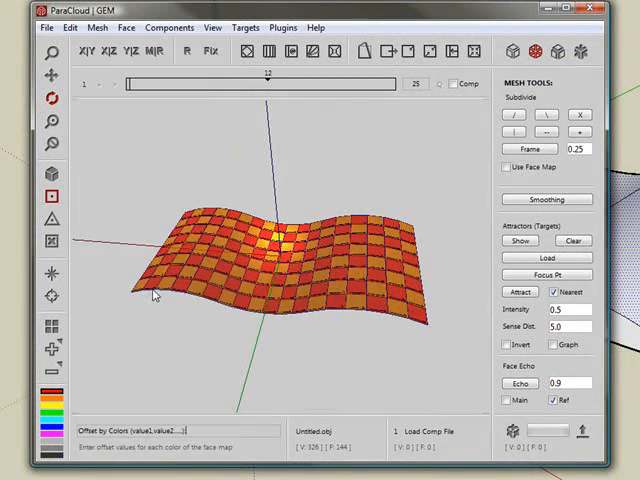
{"action": "mouse_move", "coordinate": [160, 365]}
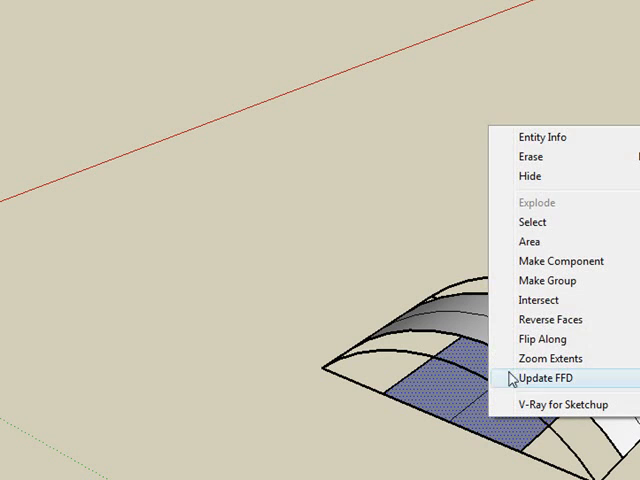
Run Update FFD on the deformed surface group
{"action": "left_click", "coordinate": [548, 377]}
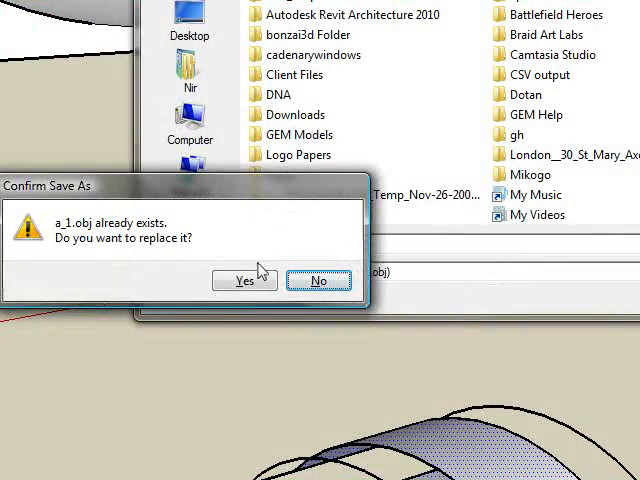
Export the reshaped surface as OBJ and dismiss the export results report
{"action": "left_click", "coordinate": [245, 280]}
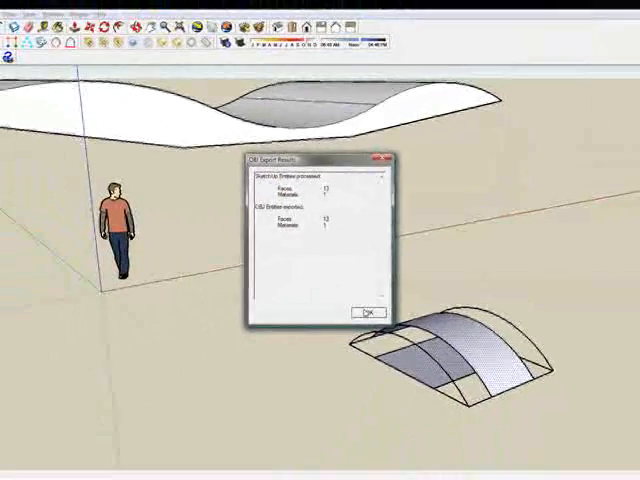
{"action": "left_click", "coordinate": [371, 310]}
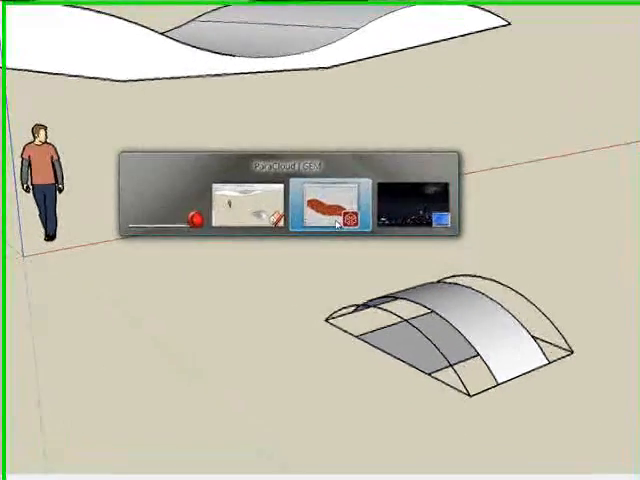
Back in ParaCloud GEM, load the arch OBJ file as the component
{"action": "left_click", "coordinate": [333, 205]}
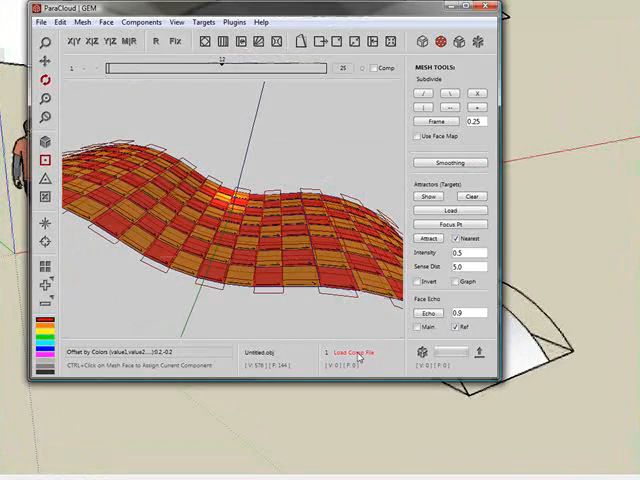
{"action": "left_click", "coordinate": [355, 352]}
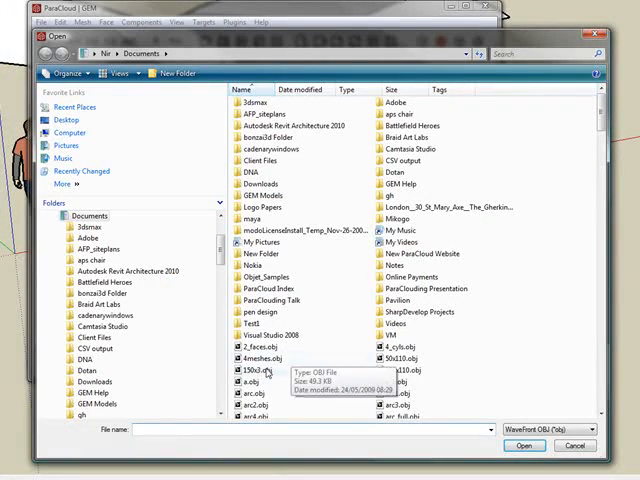
{"action": "left_click", "coordinate": [403, 382]}
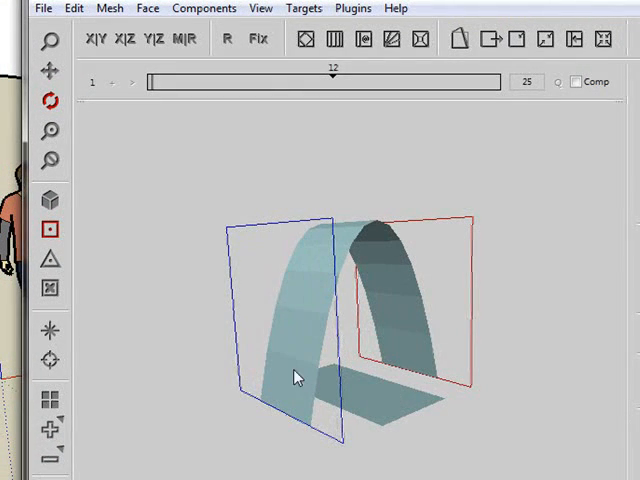
{"action": "mouse_move", "coordinate": [310, 316]}
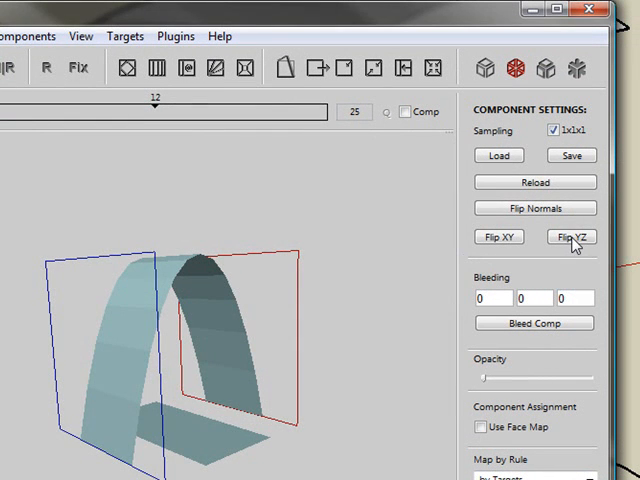
Flip the arched component across the YZ plane three times
{"action": "left_click", "coordinate": [571, 237]}
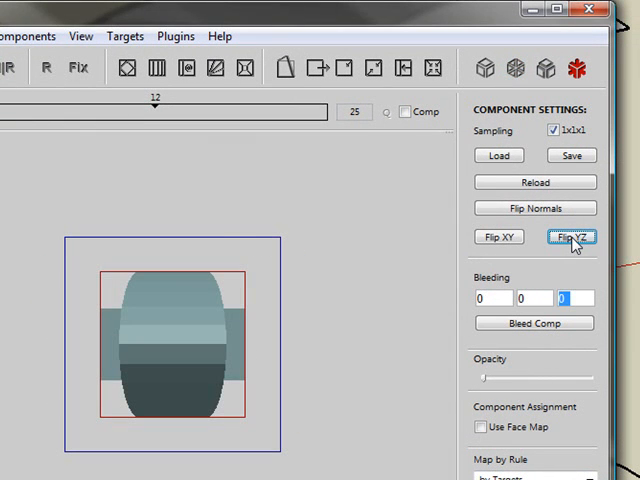
{"action": "left_click", "coordinate": [570, 237]}
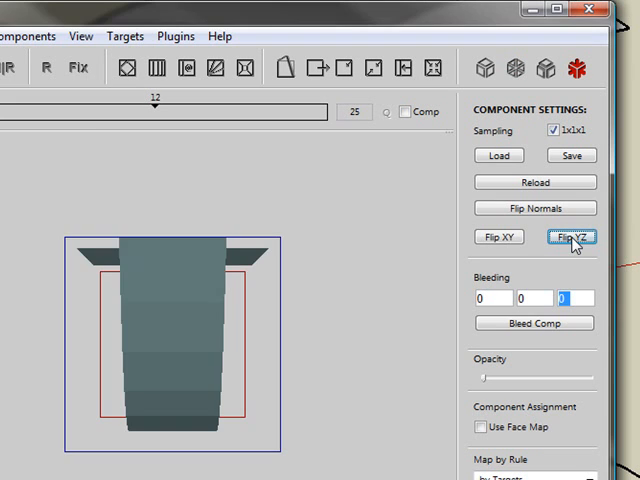
{"action": "left_click", "coordinate": [571, 237]}
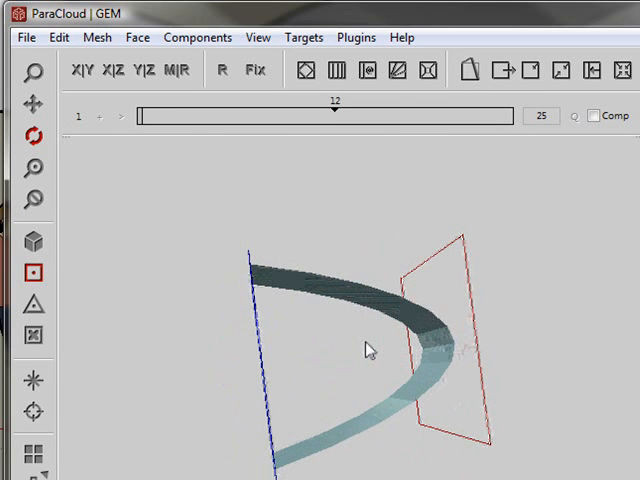
Turn on Display Mesh with Components to view the woven lattice on the mesh
{"action": "left_click_drag", "start_coordinate": [360, 350], "coordinate": [390, 347]}
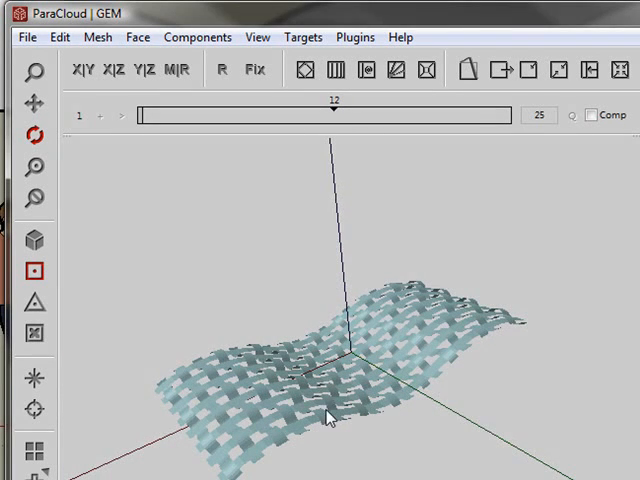
{"action": "mouse_move", "coordinate": [347, 365]}
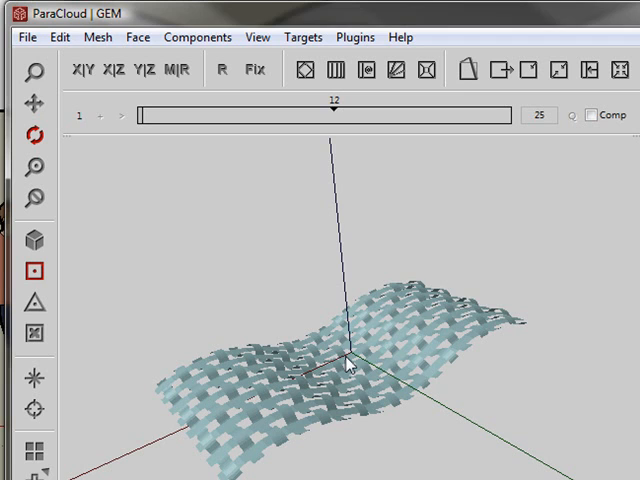
{"action": "right_click", "coordinate": [347, 365]}
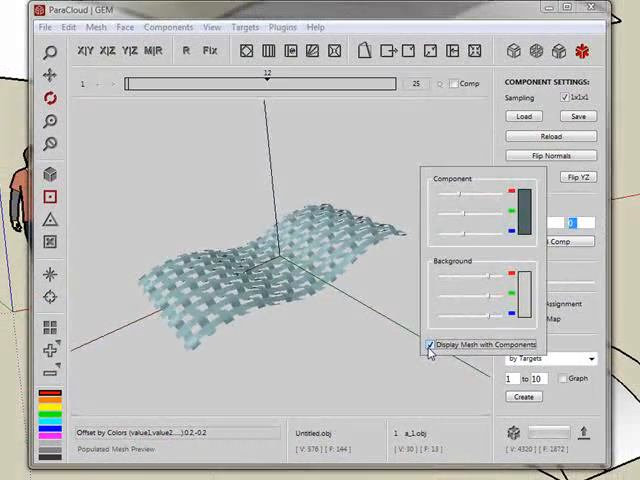
{"action": "left_click", "coordinate": [431, 343]}
{"action": "type", "text": "opt1"}
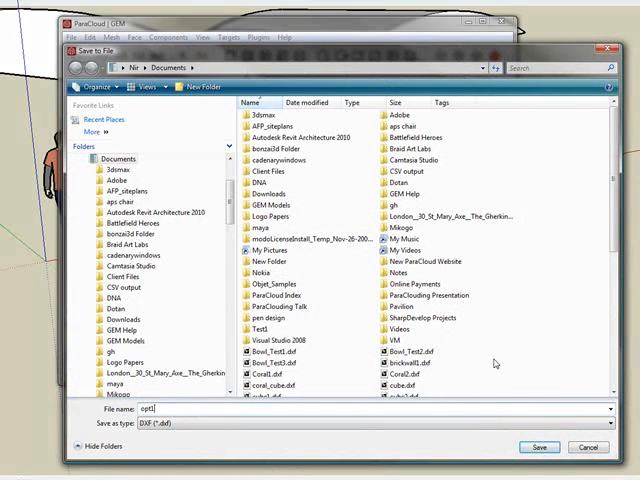
Save the woven-strip mesh as the DXF file opt1, then return to SketchUp
{"action": "left_click", "coordinate": [538, 447]}
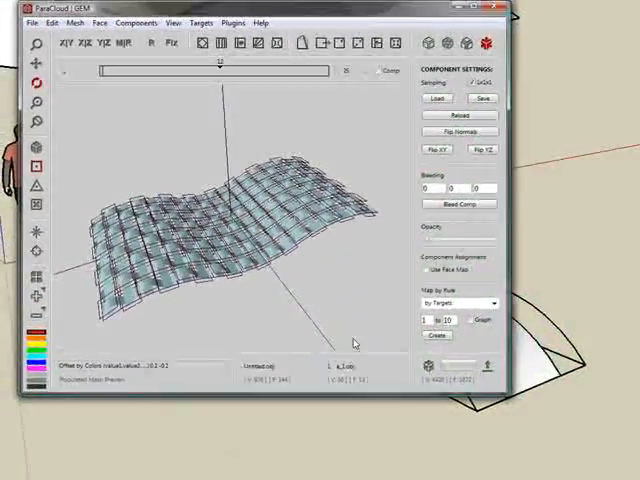
{"action": "left_click", "coordinate": [484, 97]}
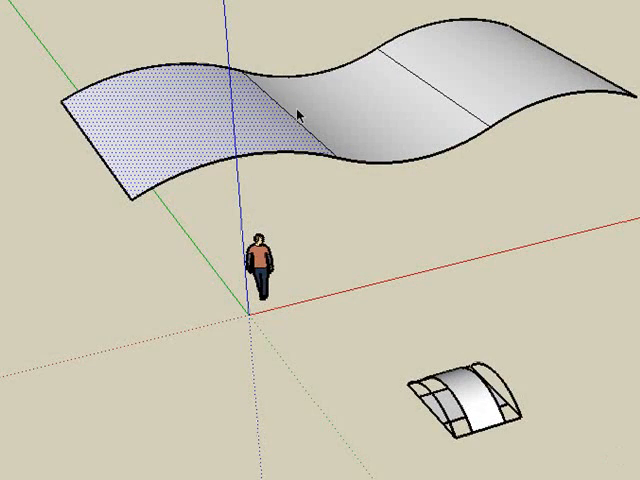
Reverse the wavy surface's faces, import opt1.dxf beside it, and soften the panel's edges
{"action": "right_click", "coordinate": [470, 80]}
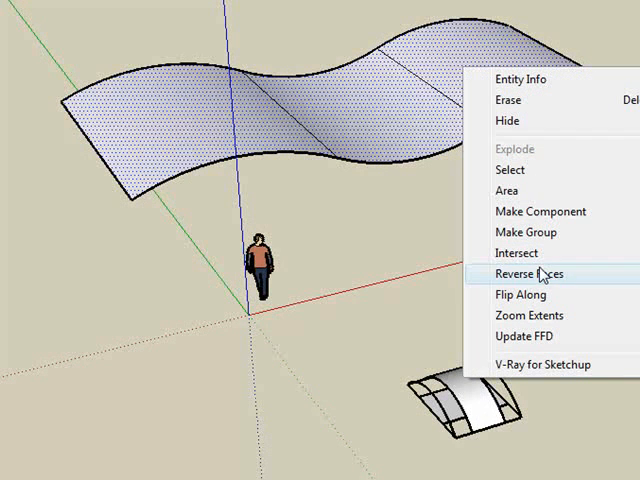
{"action": "left_click", "coordinate": [532, 274]}
{"action": "type", "text": "opt1"}
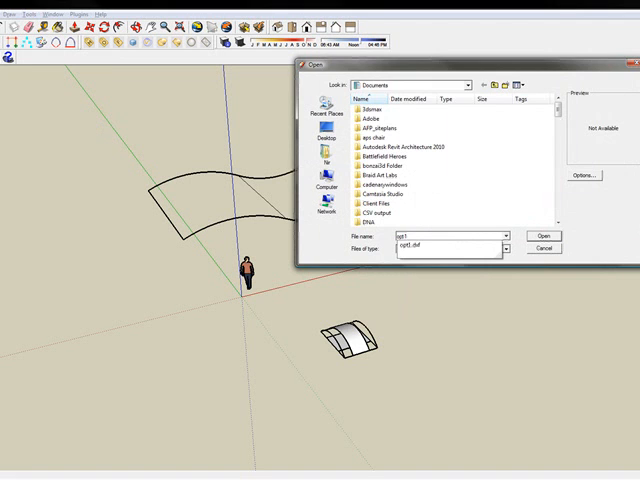
{"action": "left_click", "coordinate": [542, 236]}
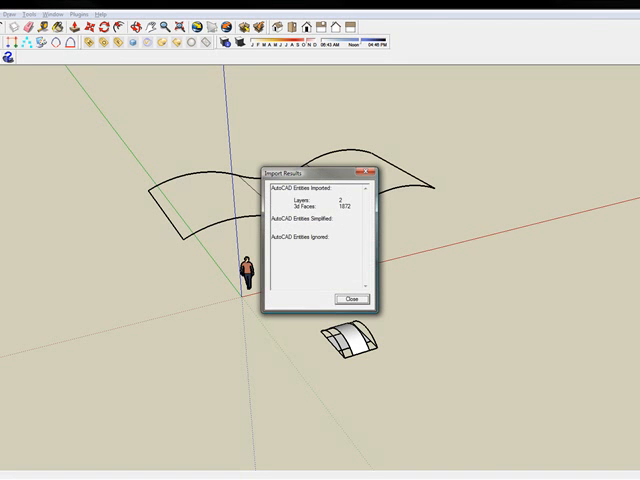
{"action": "left_click", "coordinate": [345, 299]}
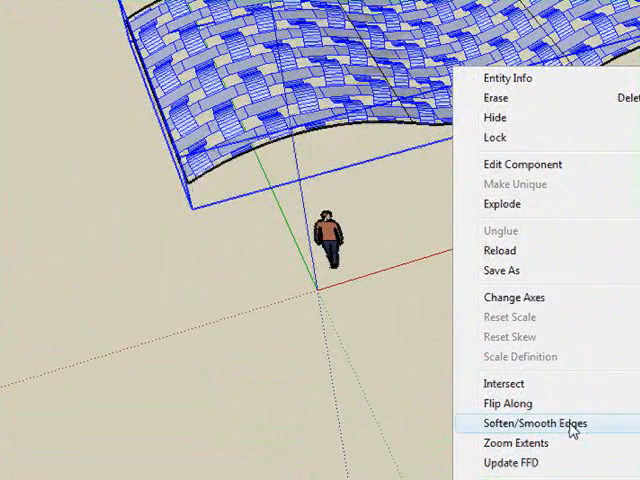
{"action": "left_click", "coordinate": [534, 423]}
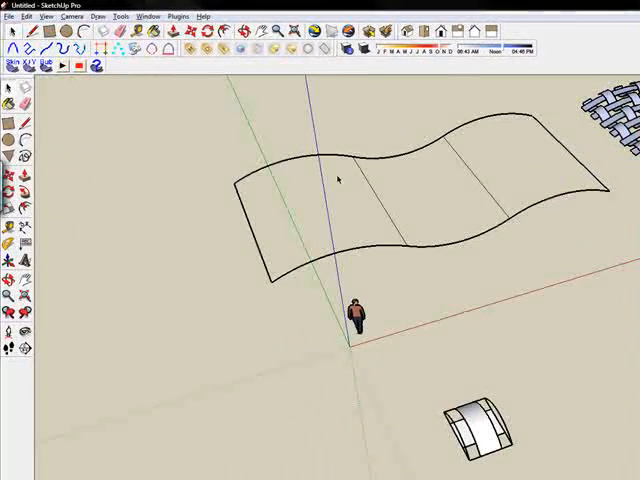
Import the opt2.dxf woven lattice beside the first panel and reverse its faces
{"action": "left_click", "coordinate": [18, 16]}
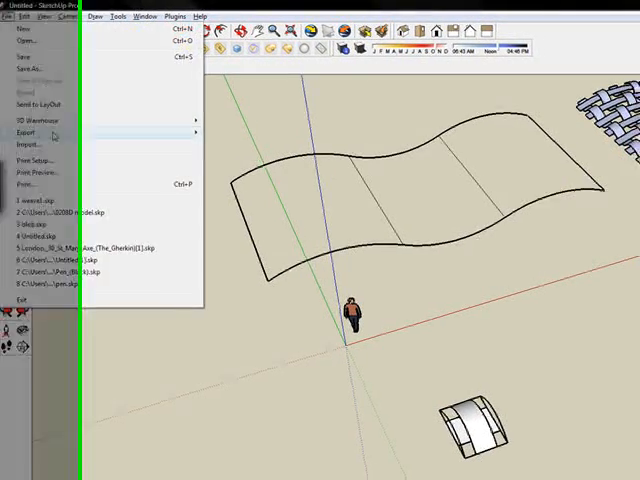
{"action": "left_click", "coordinate": [33, 145]}
{"action": "type", "text": "opt2.dxf"}
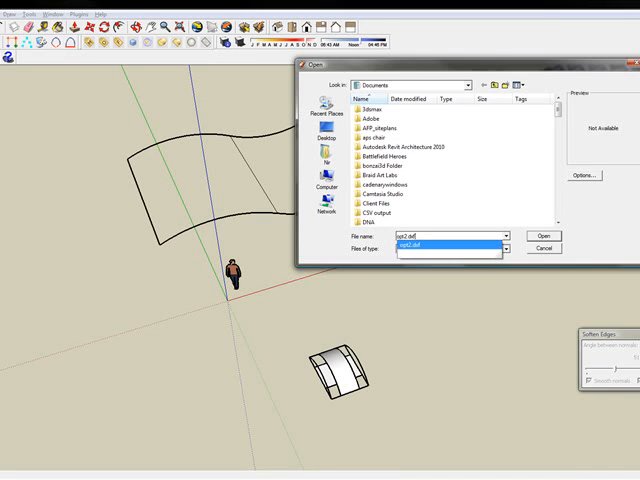
{"action": "left_click", "coordinate": [538, 237]}
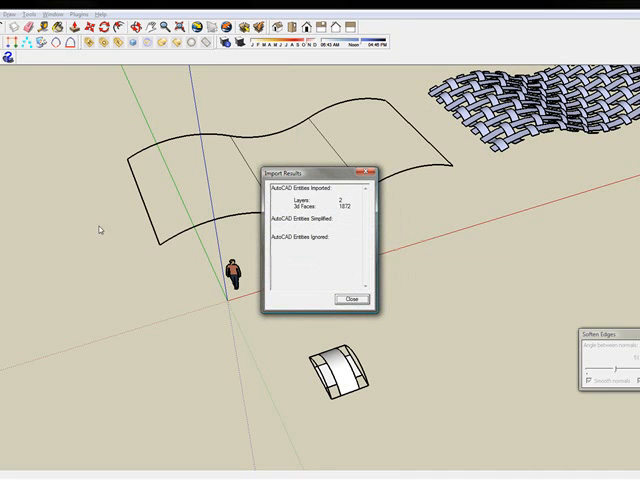
{"action": "left_click", "coordinate": [349, 299]}
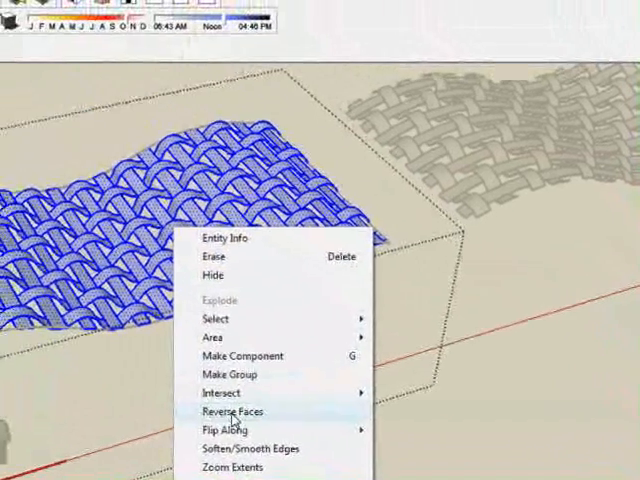
{"action": "left_click", "coordinate": [231, 411]}
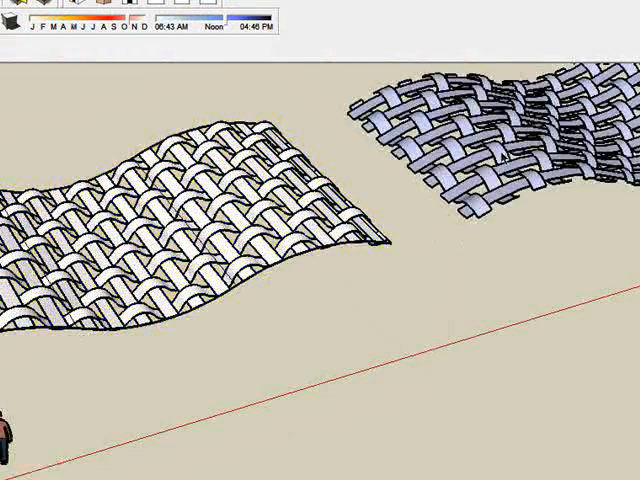
{"action": "left_click", "coordinate": [490, 140]}
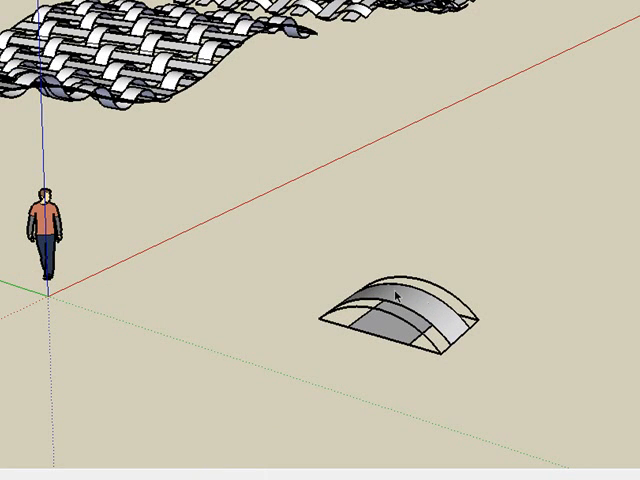
{"action": "mouse_move", "coordinate": [538, 311]}
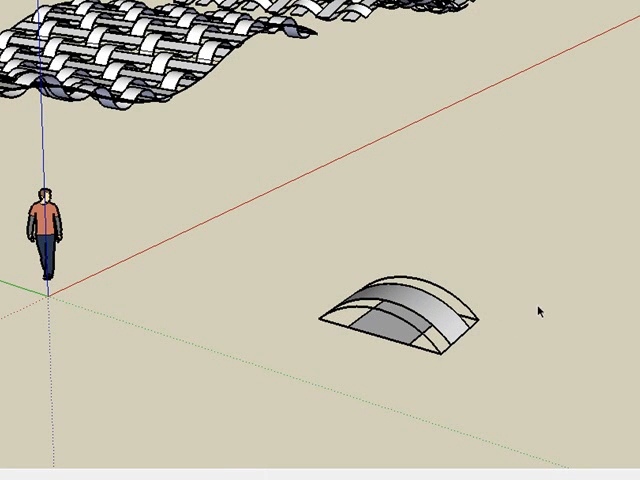
{"action": "mouse_move", "coordinate": [322, 310]}
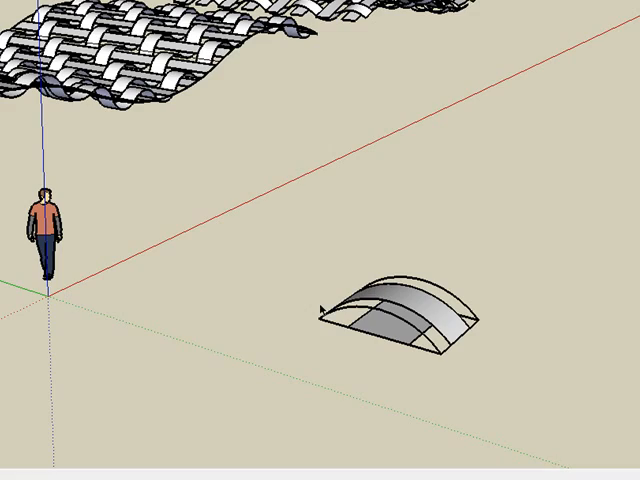